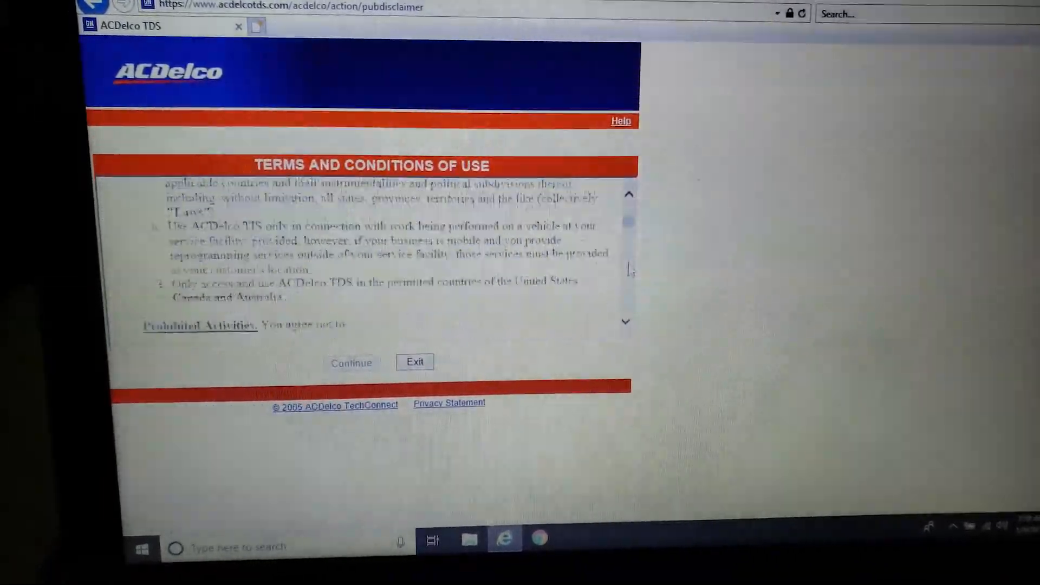
Accept the ACDelco TDS terms of use and enter Service and Programming Subscriptions.
click(628, 323)
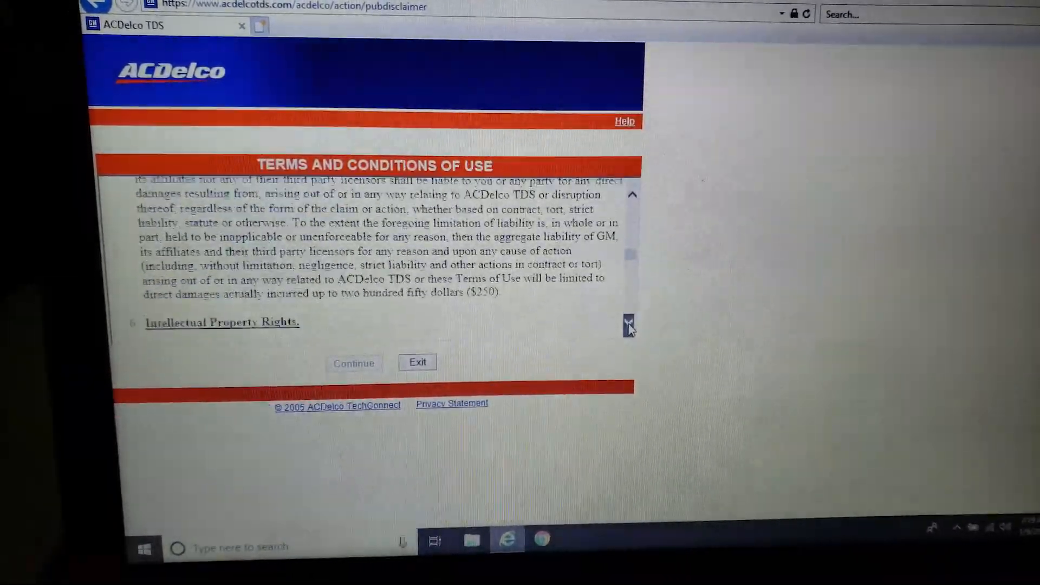
click(629, 325)
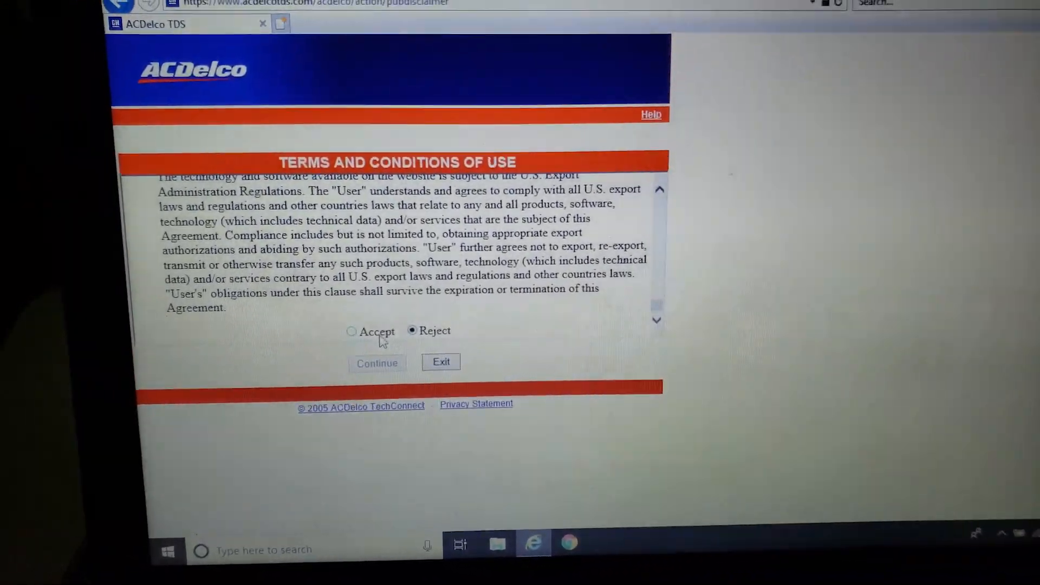
click(351, 332)
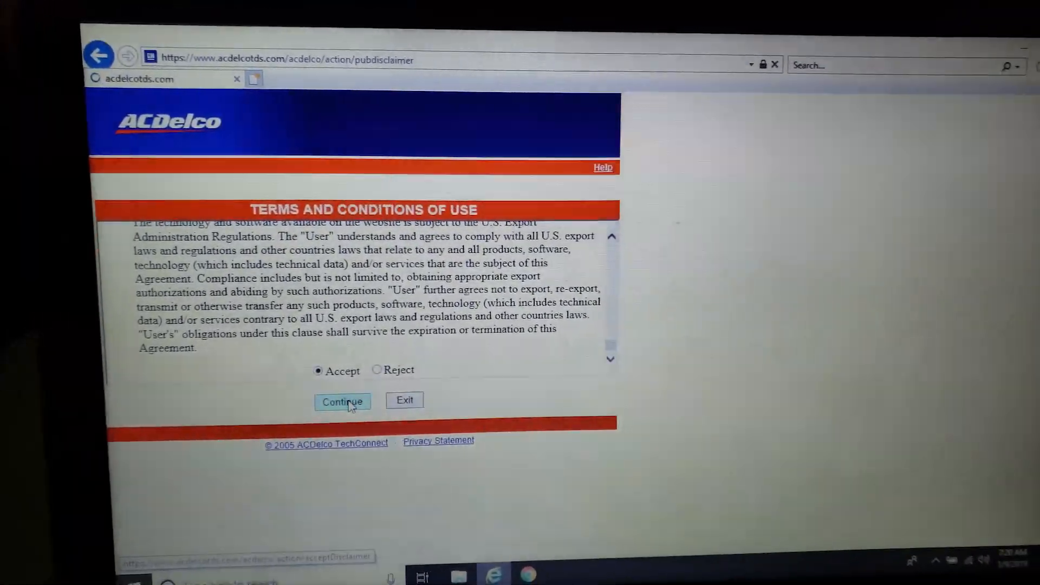
click(342, 402)
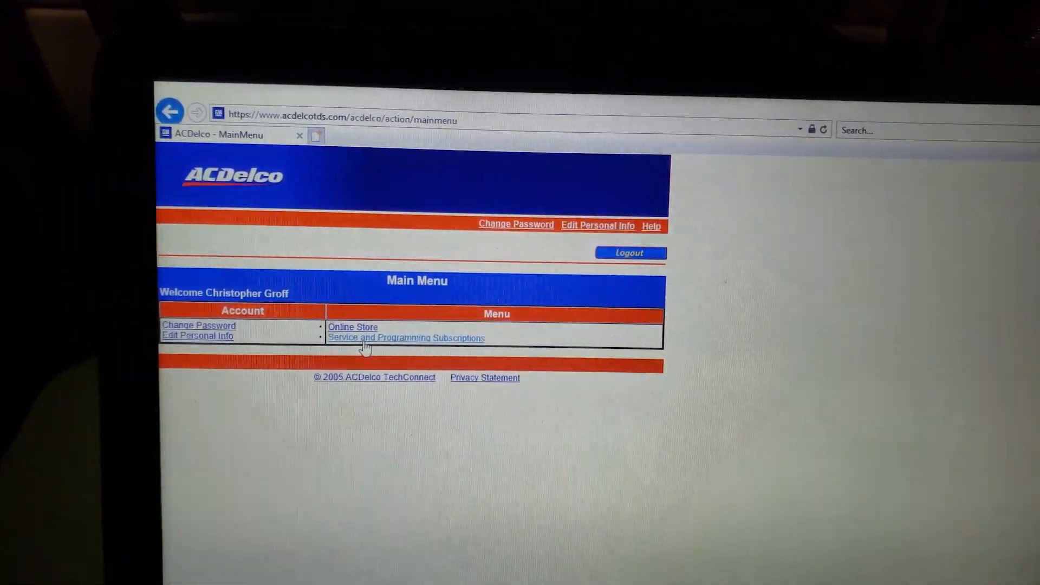
click(406, 338)
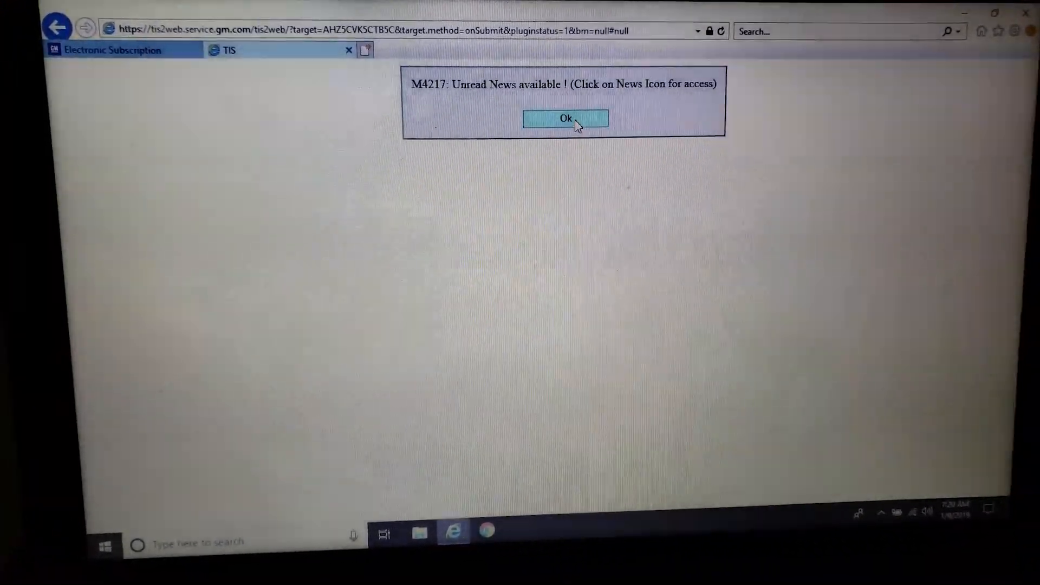
Dismiss the unread-news, Java ActiveX blocked and Windows 10 support notices to reach the SPS start page.
click(565, 118)
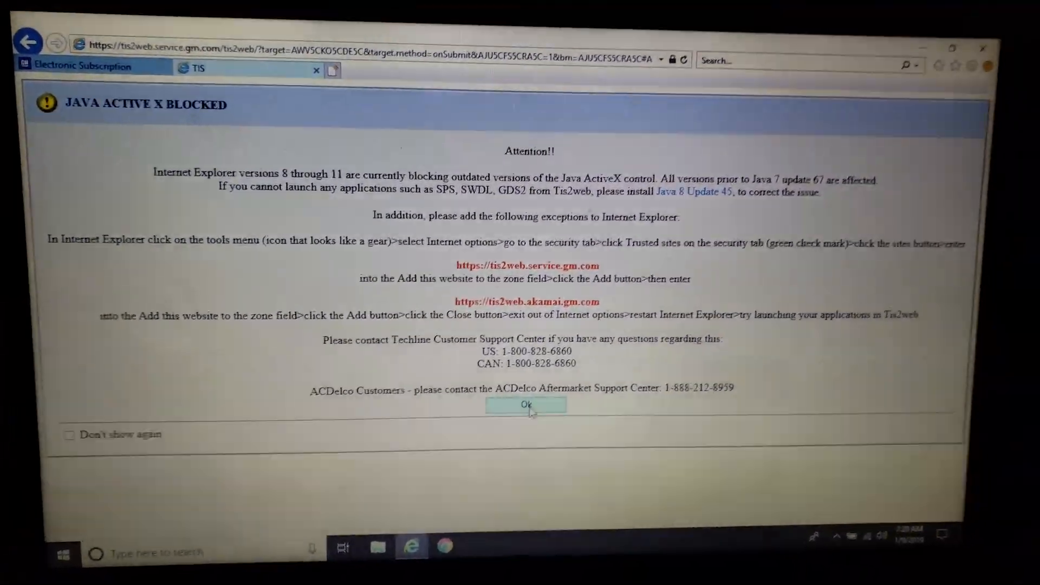
click(526, 405)
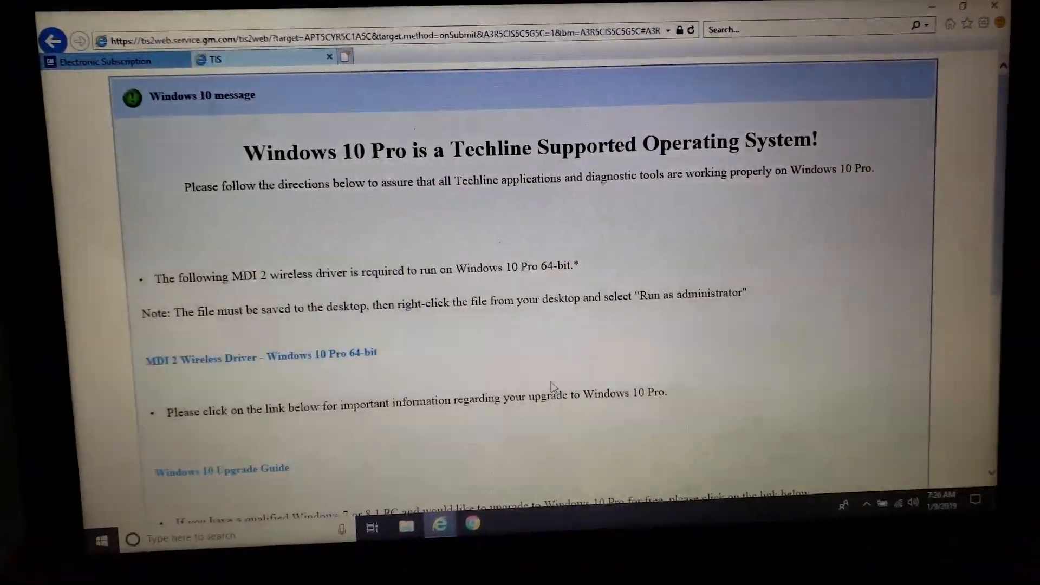
scroll(down, 3)
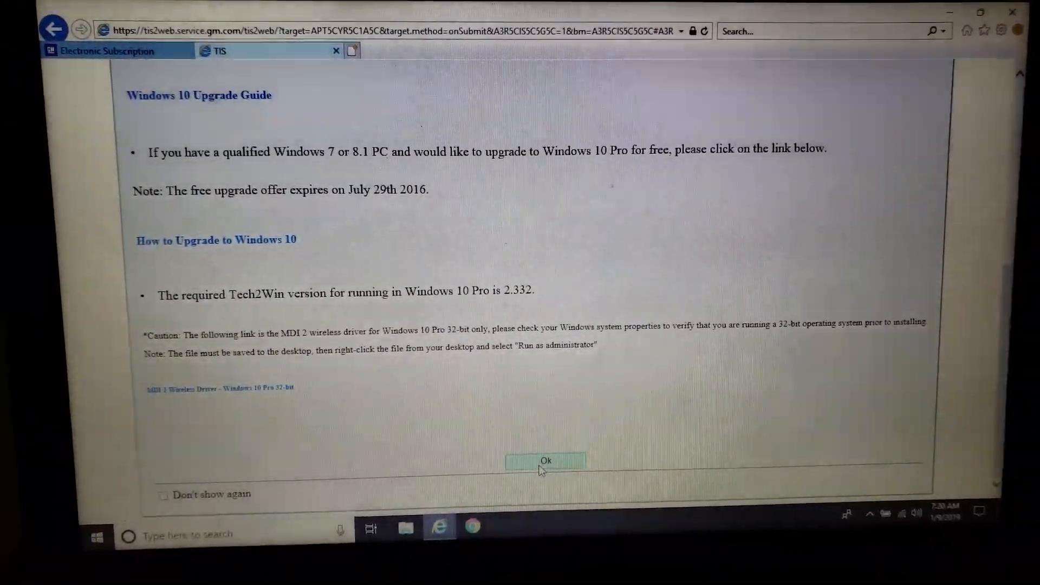
click(546, 462)
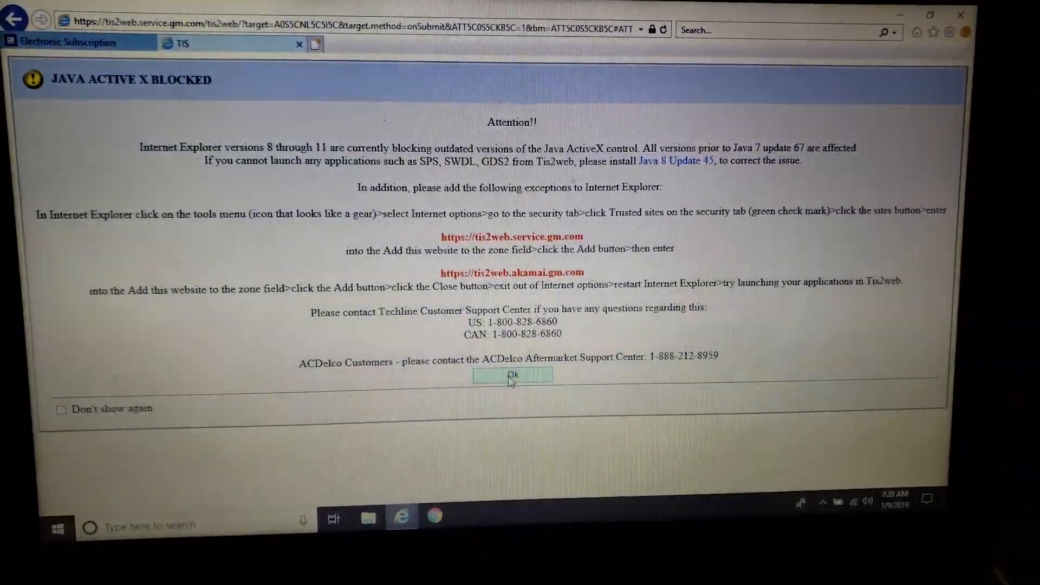
click(513, 375)
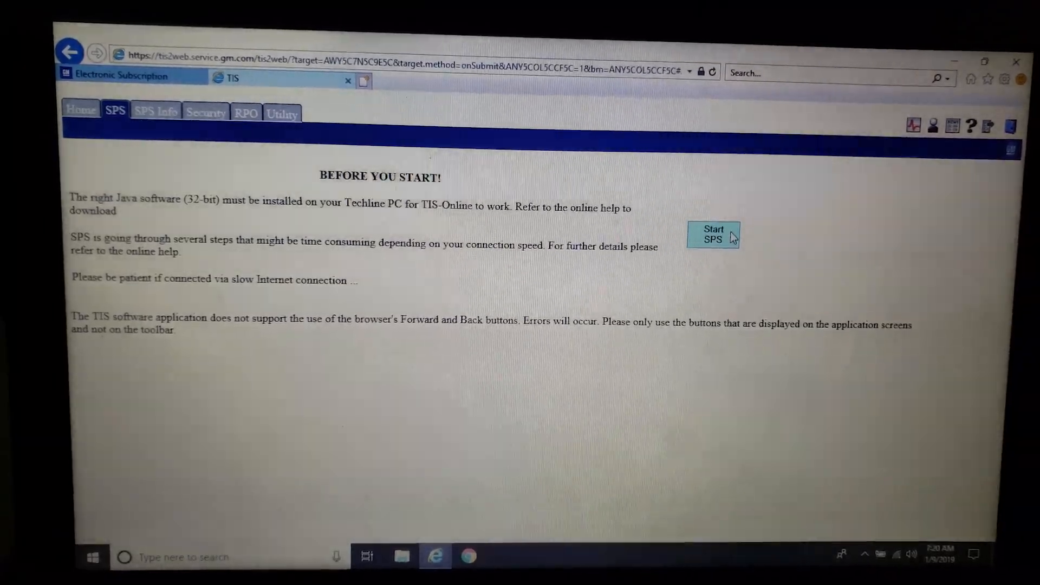
Start SPS 6.1.0, allow the Java application to run and skip the Tech2 J2534 driver installation.
click(714, 235)
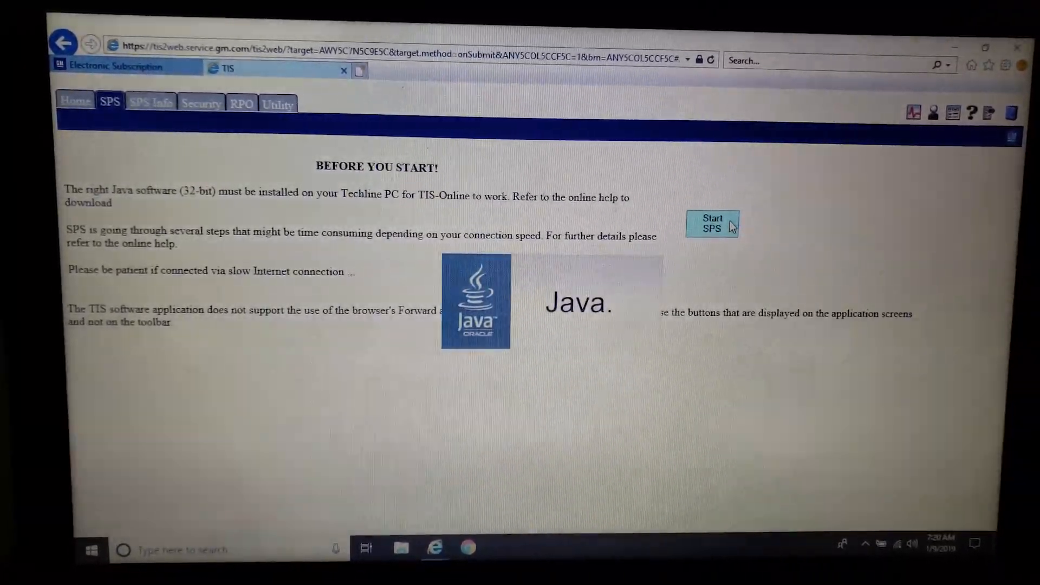
click(712, 223)
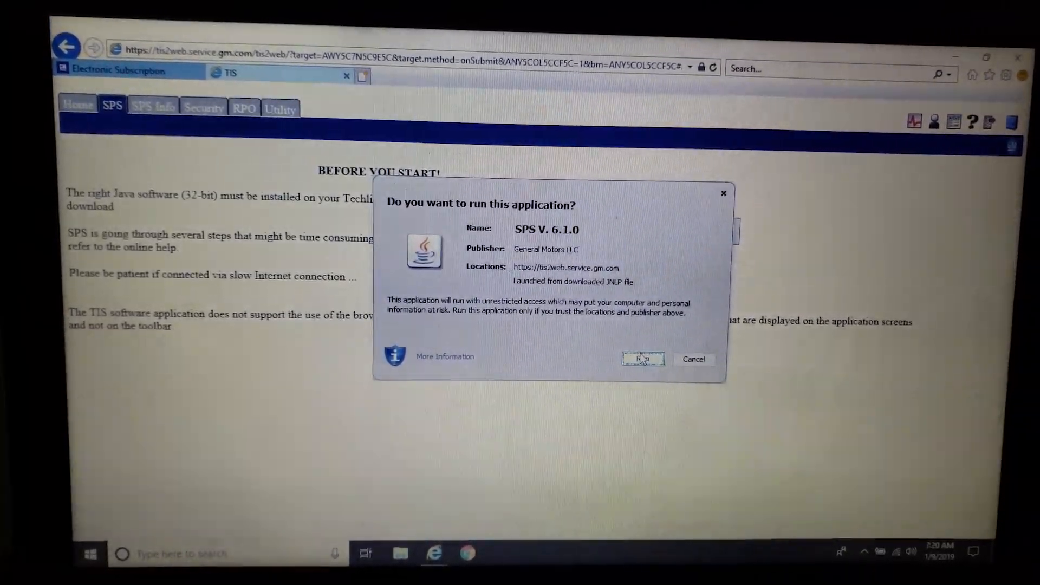
click(641, 359)
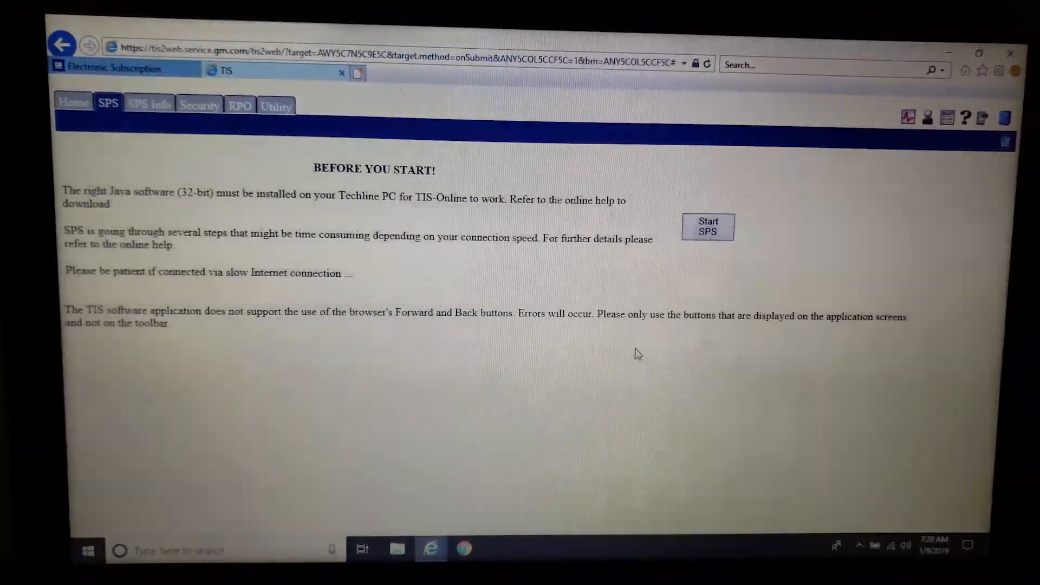
click(708, 227)
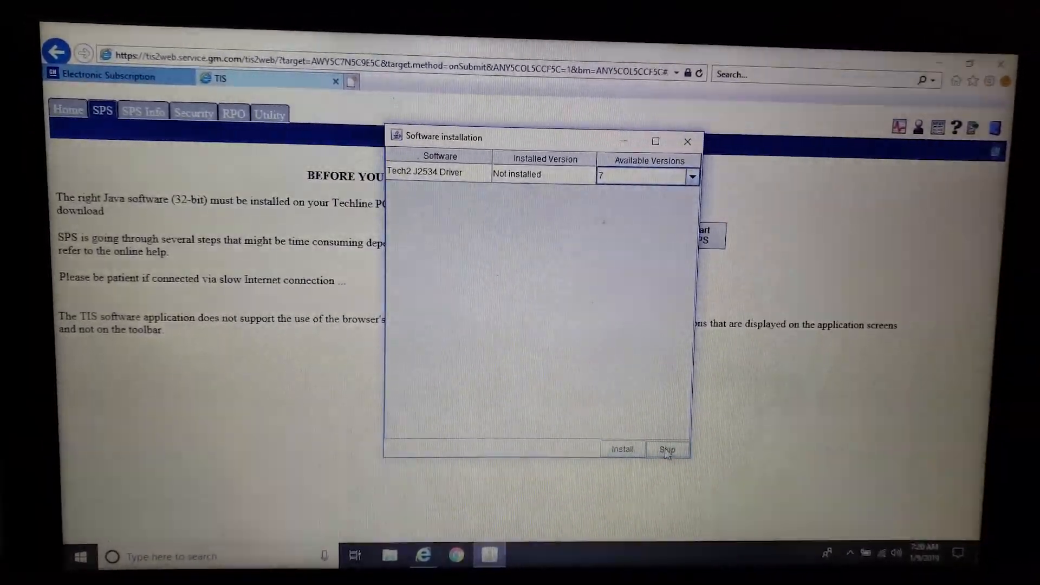
click(666, 449)
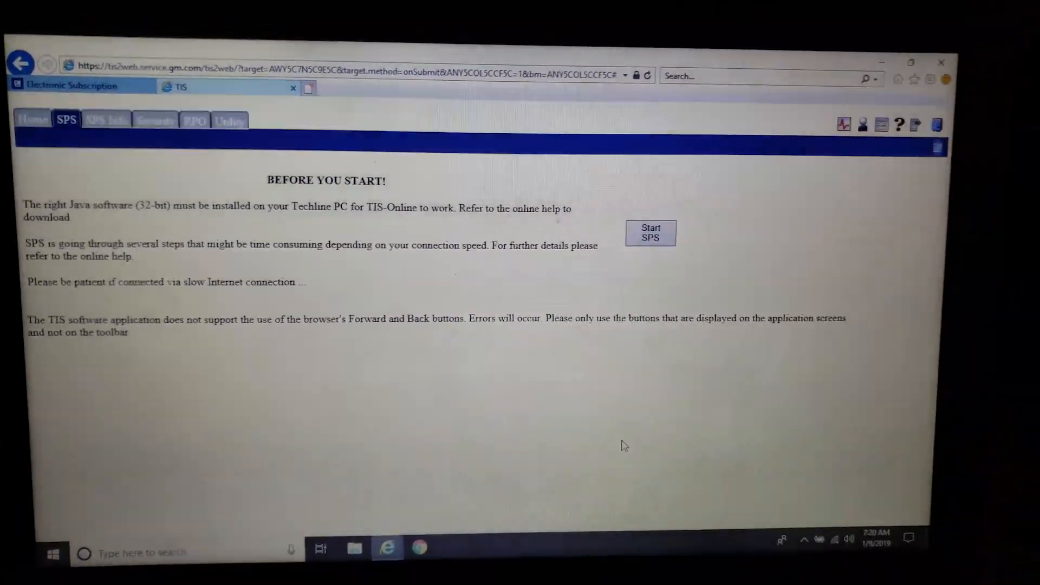
Choose the J2534 PassThruPro 4 tool with the Replace and Program ECU process and continue.
click(651, 233)
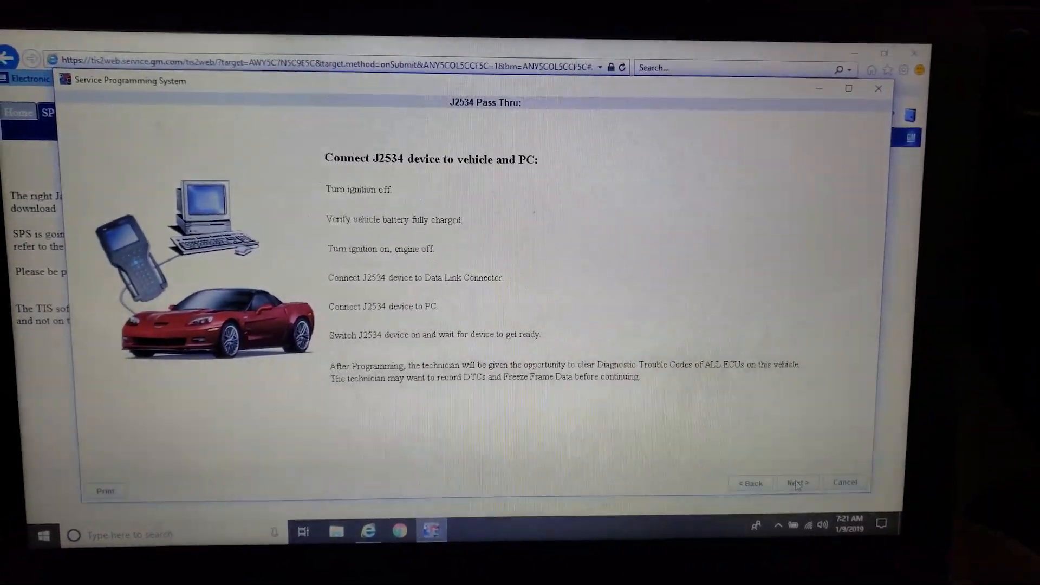
click(797, 482)
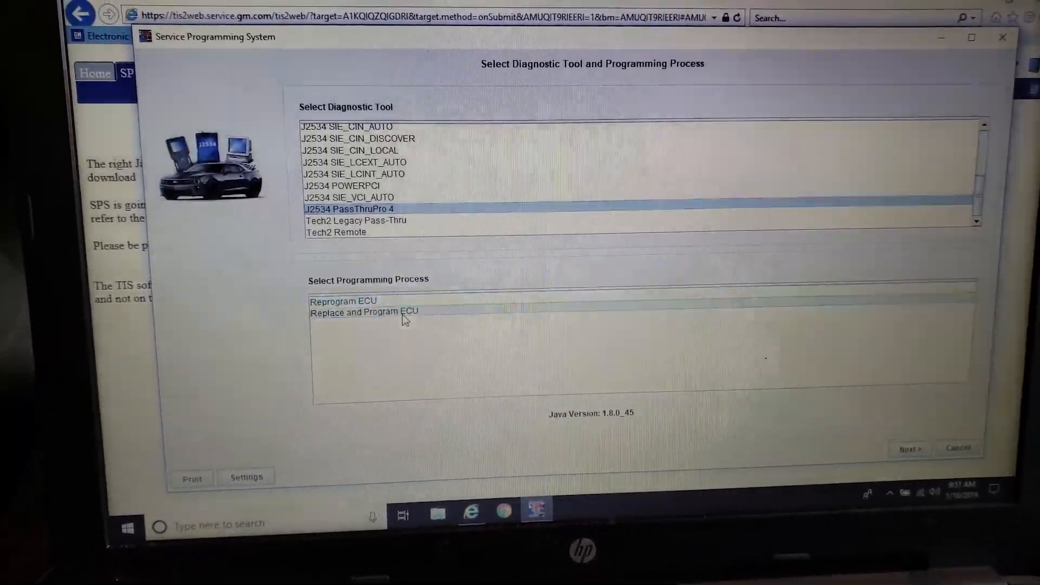
click(373, 312)
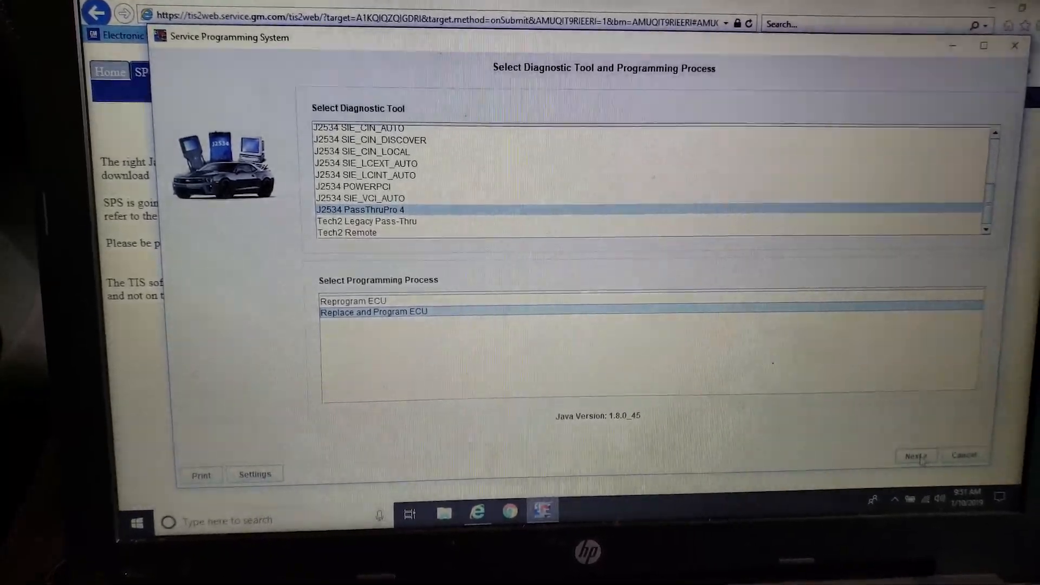
click(915, 456)
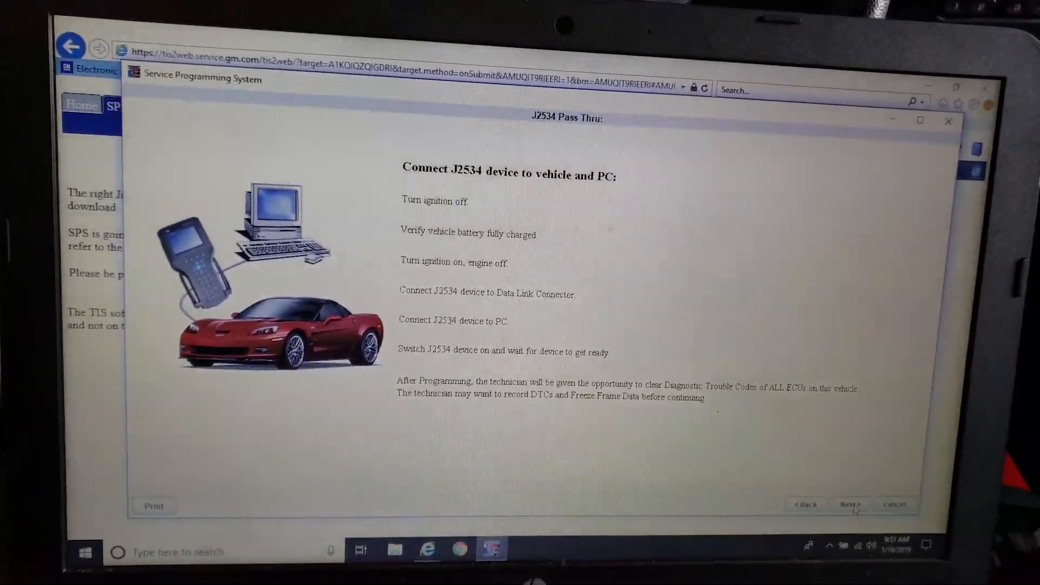
Identify the vehicle as a 2006 Chevrolet Colorado, LD Trk/MPV/Incomplete type.
click(850, 505)
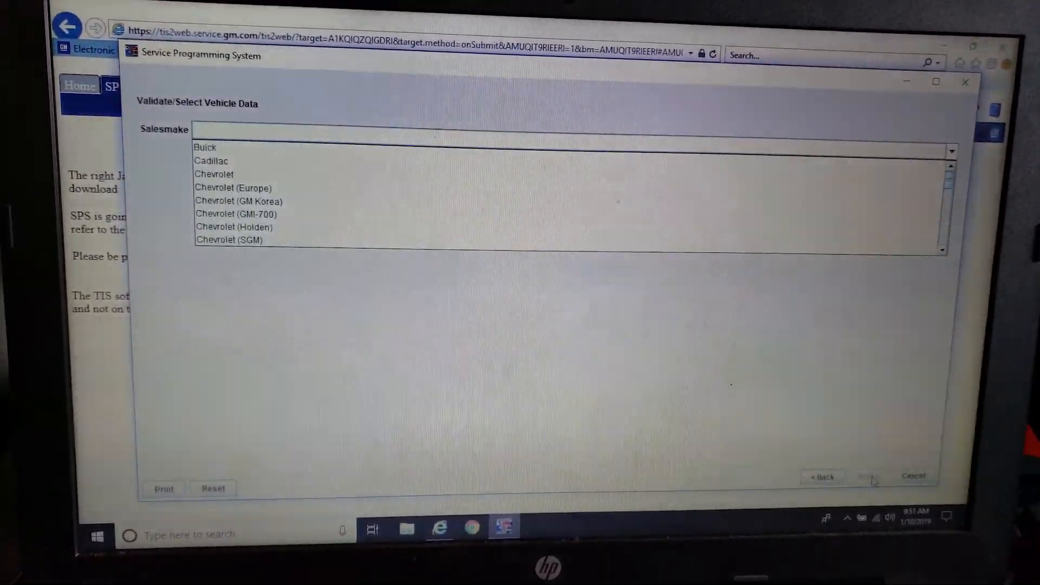
click(224, 187)
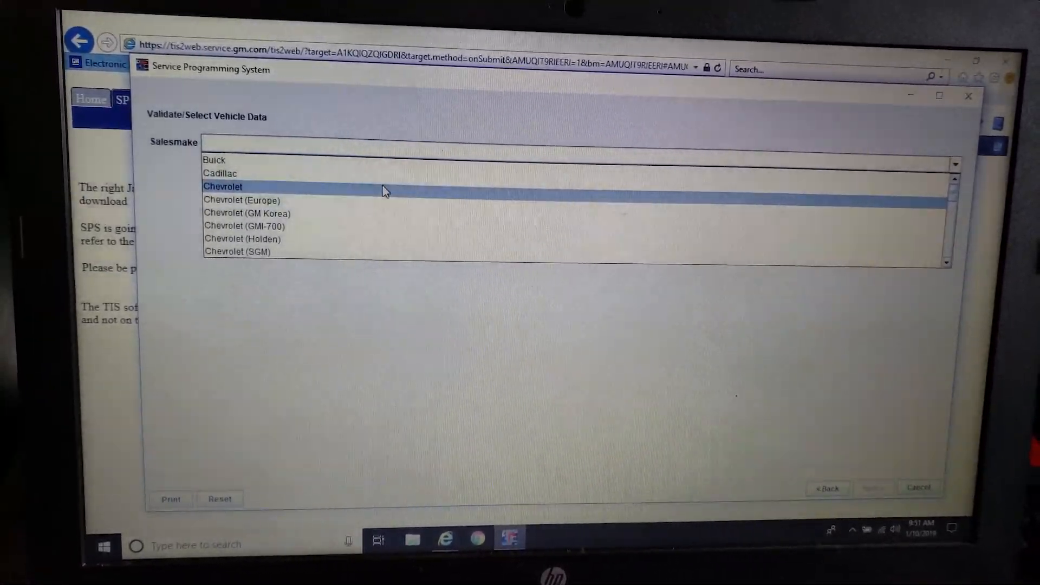
click(223, 186)
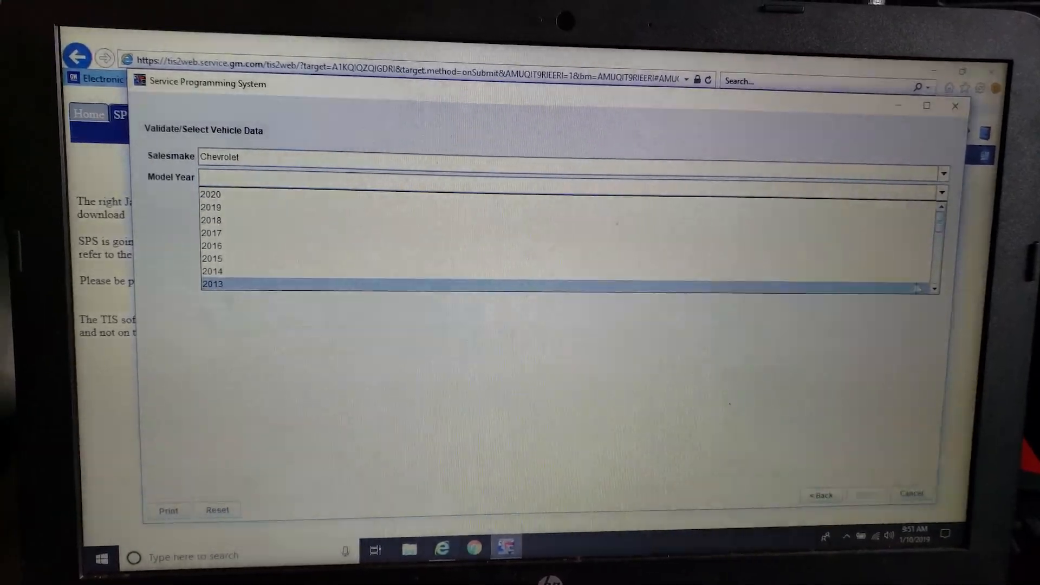
scroll(down, 3)
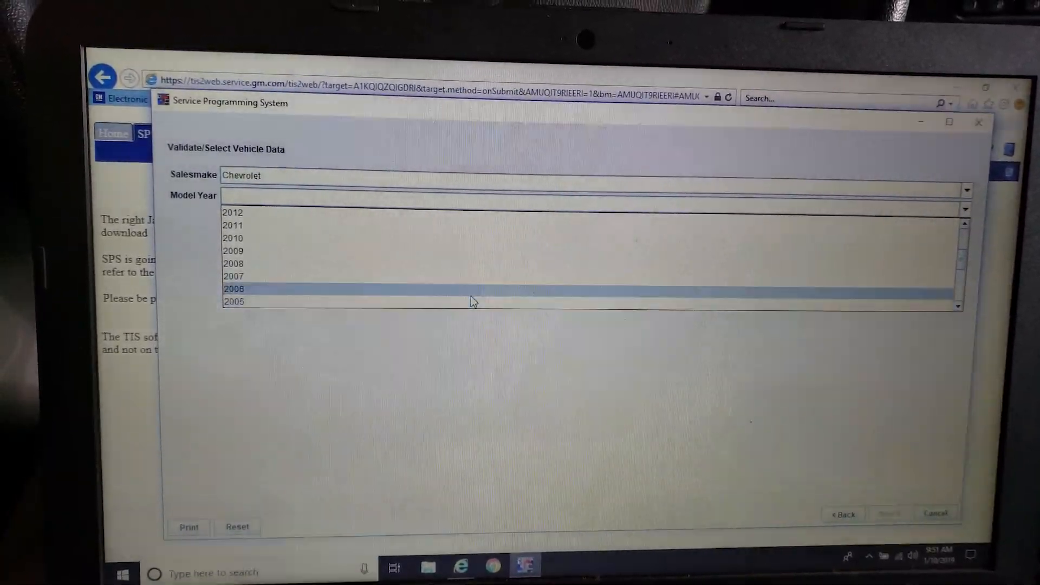
click(234, 288)
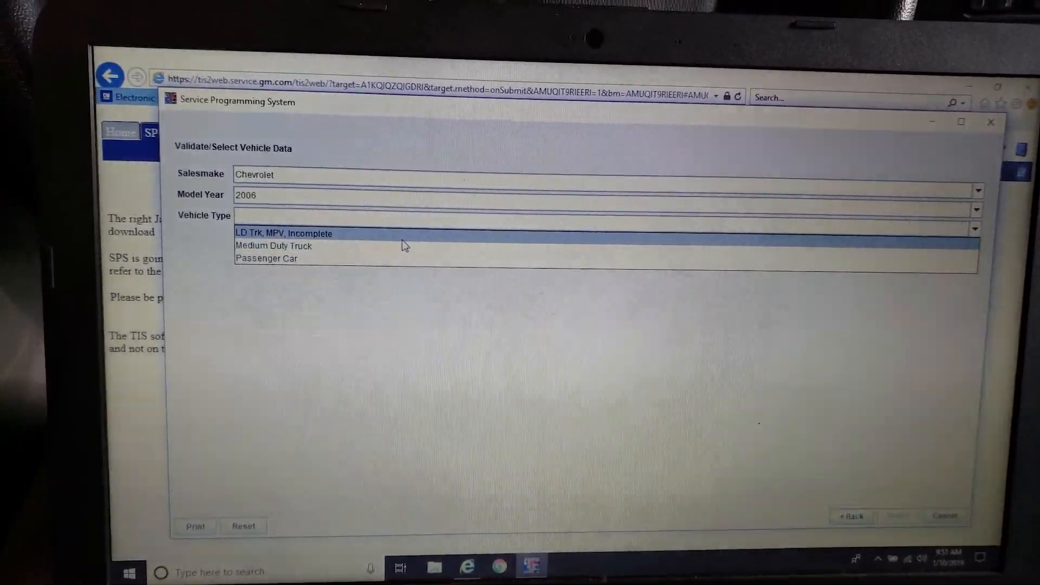
click(283, 233)
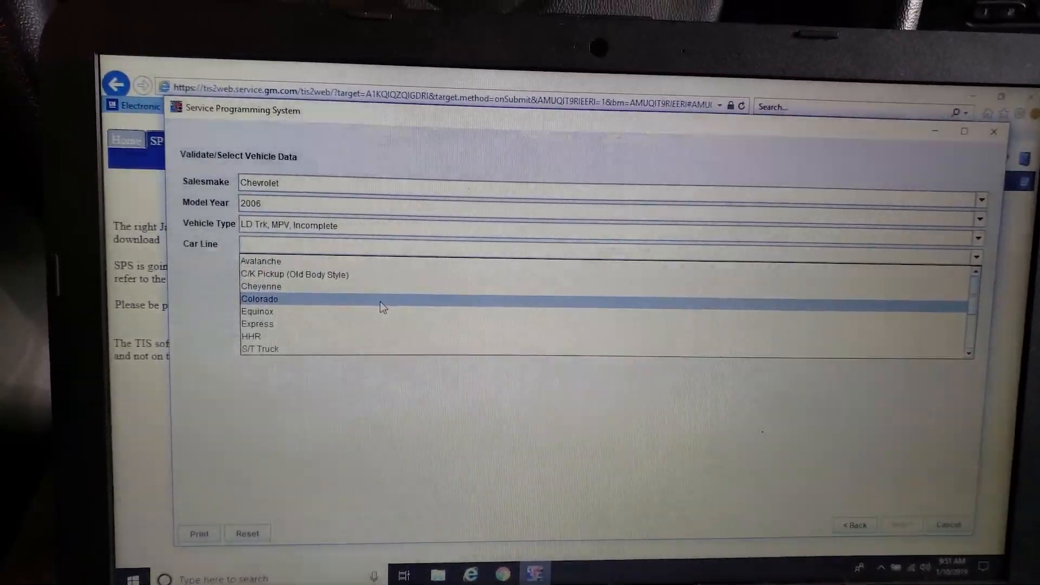
click(259, 299)
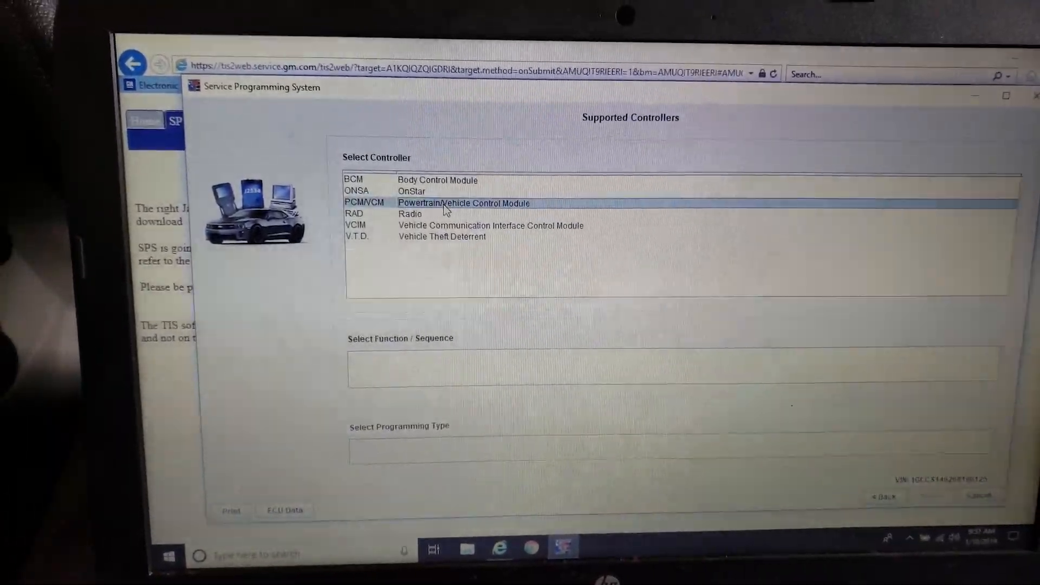
Select the Powertrain/Vehicle Control Module for normal programming and continue.
click(451, 202)
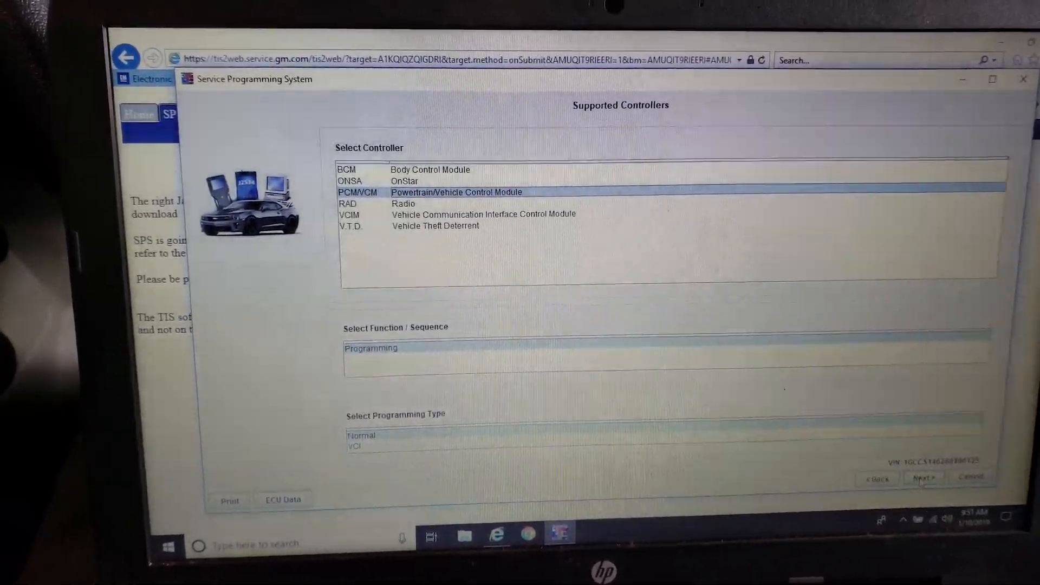
click(923, 477)
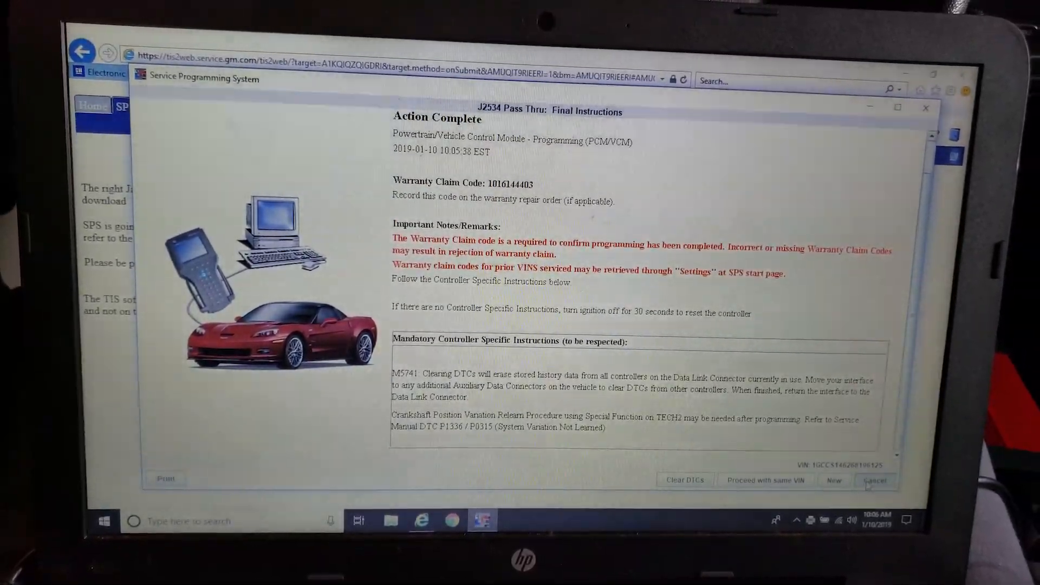
Exit SPS from the Action Complete screen after noting the warranty claim code.
click(875, 480)
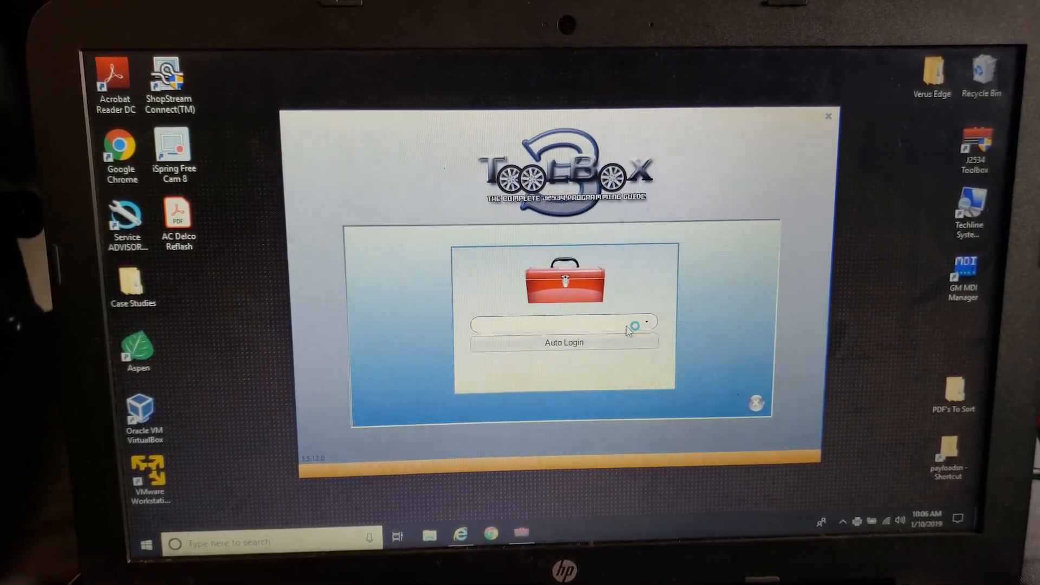
Log into J2534 ToolBox automatically with the PassThruPro 4 interface.
click(644, 325)
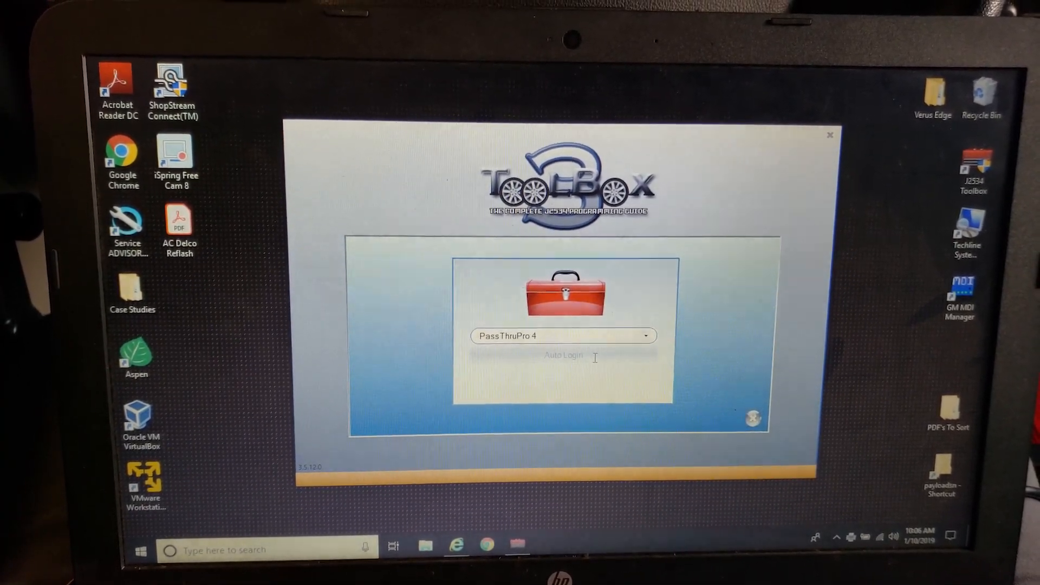
click(564, 355)
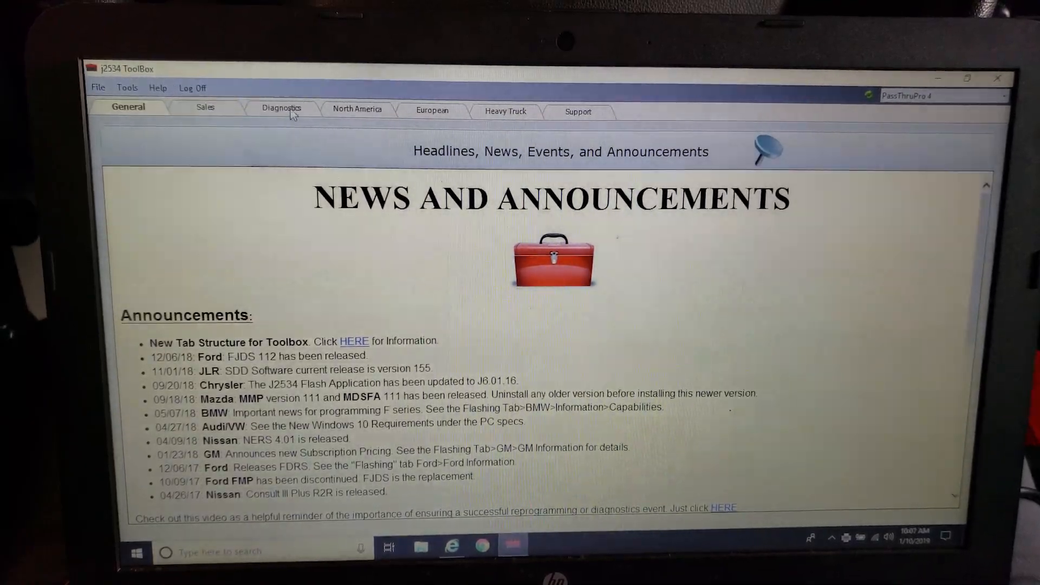
Read the vehicle's DTCs in Diagnostics, confirming the ignition on/off prompts, to show active and pending P0315.
click(281, 108)
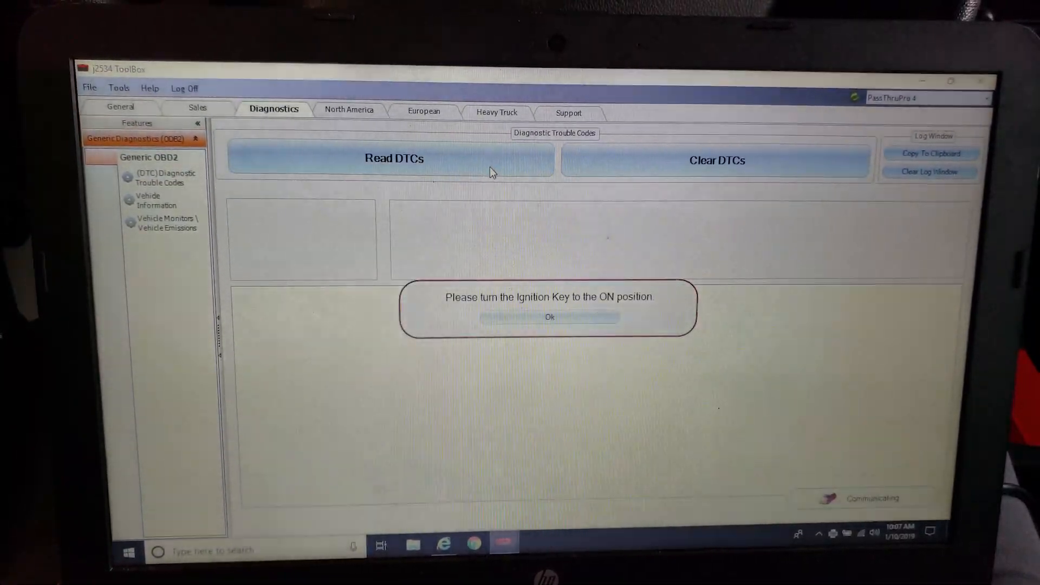
click(548, 317)
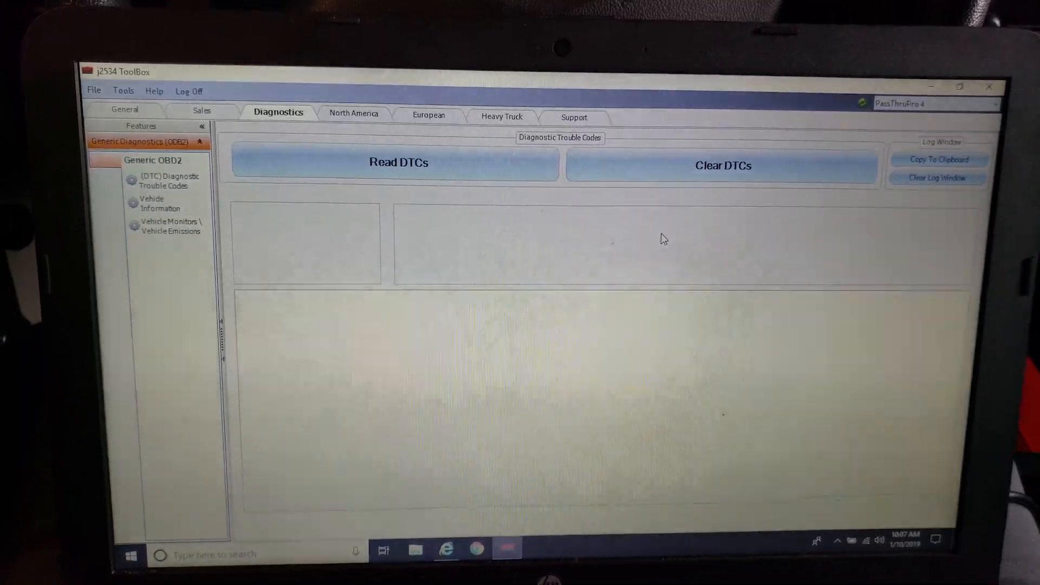
click(398, 163)
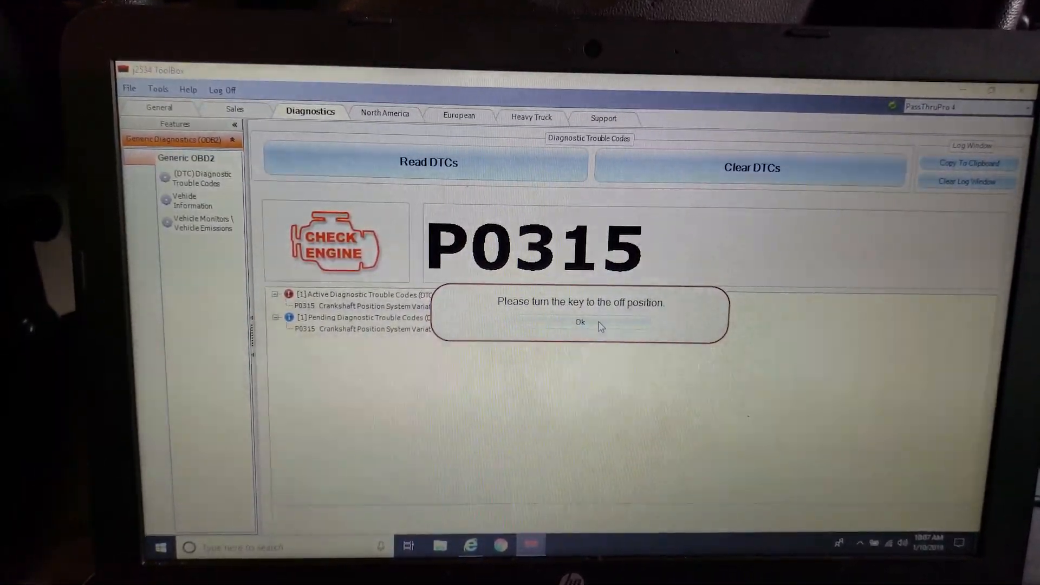
click(580, 322)
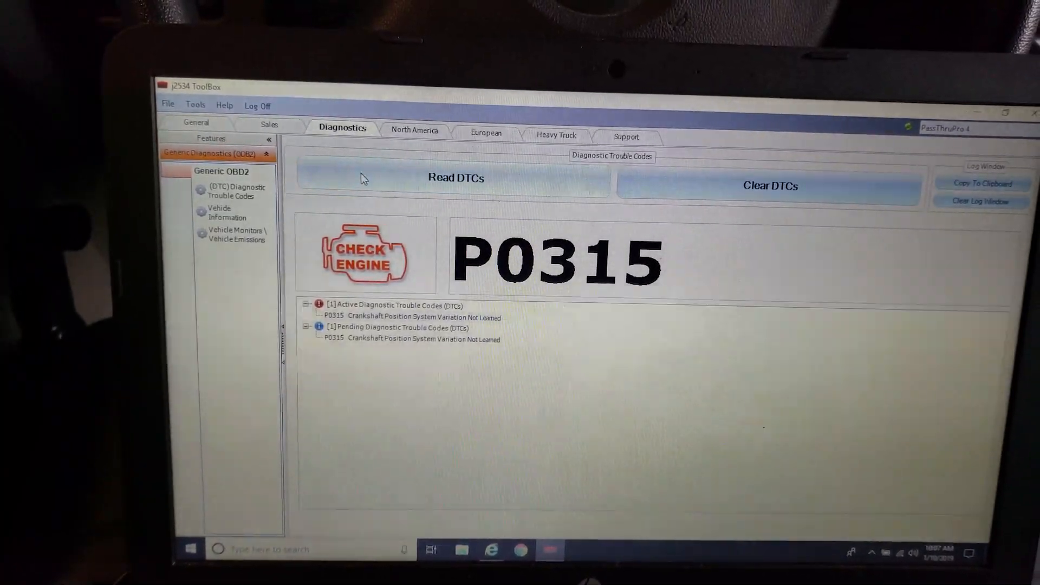
Request the vehicle data to list the VIN, calibration IDs and calibration verification numbers.
click(219, 208)
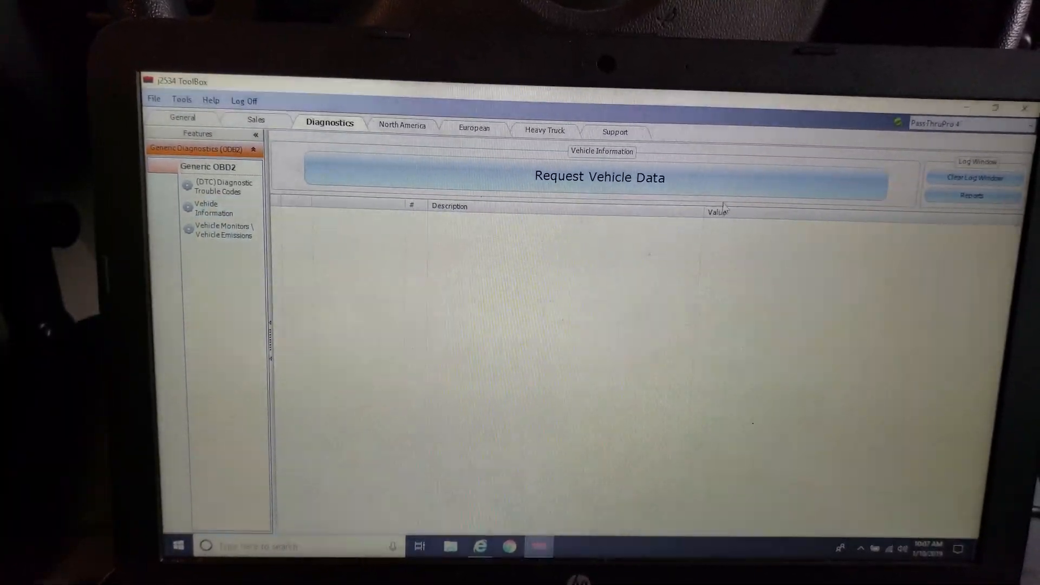
click(598, 176)
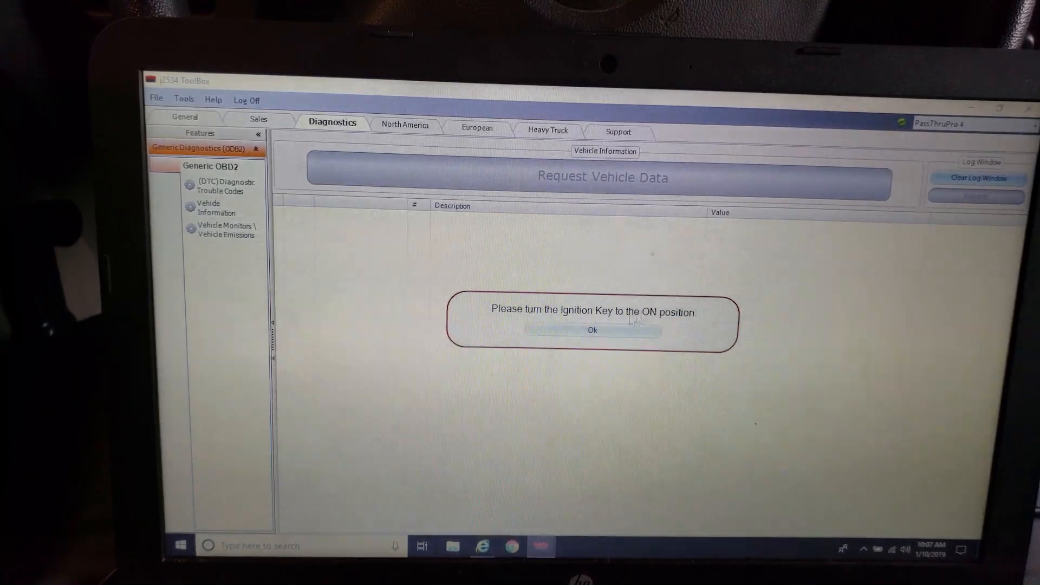
click(592, 330)
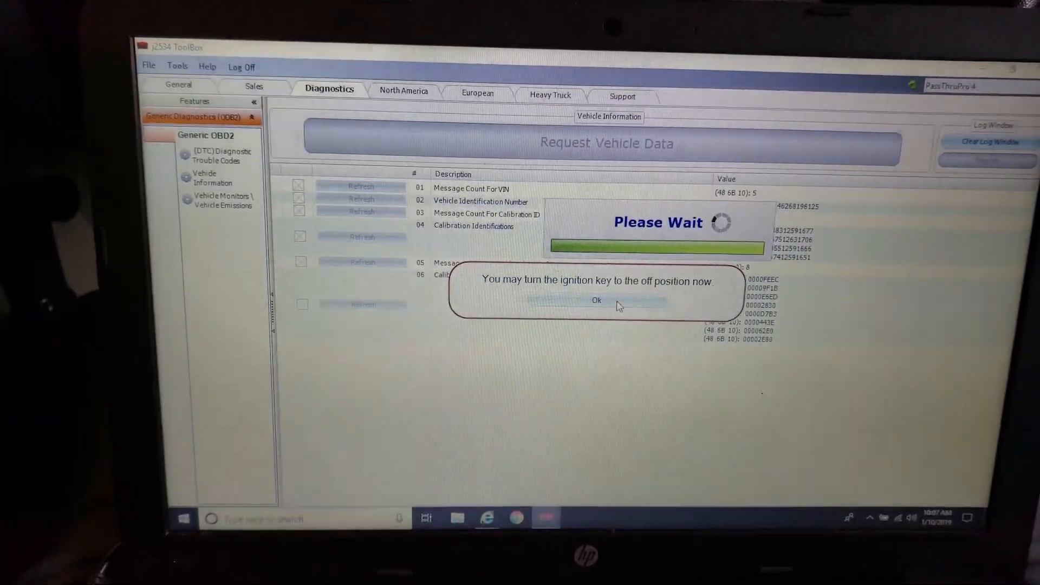
click(595, 300)
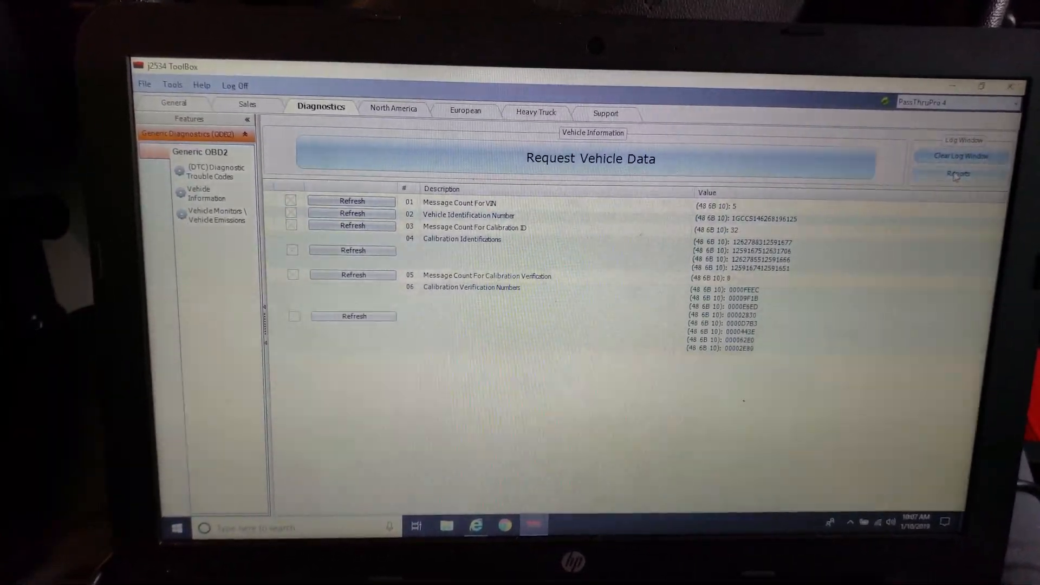
Generate and print a Vehicle Information Report, then close the Report Viewer.
click(957, 173)
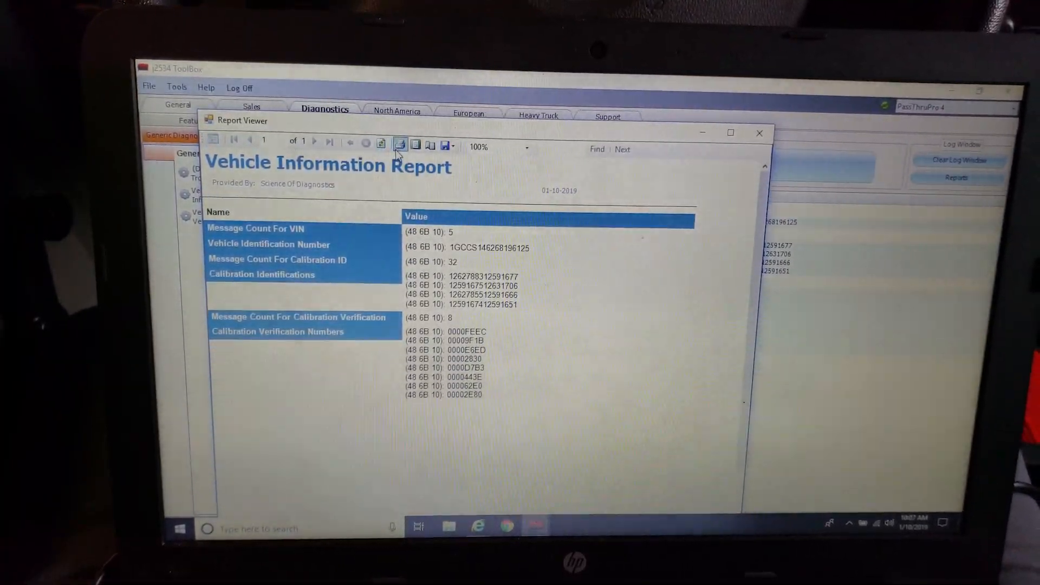
mouse_move(404, 144)
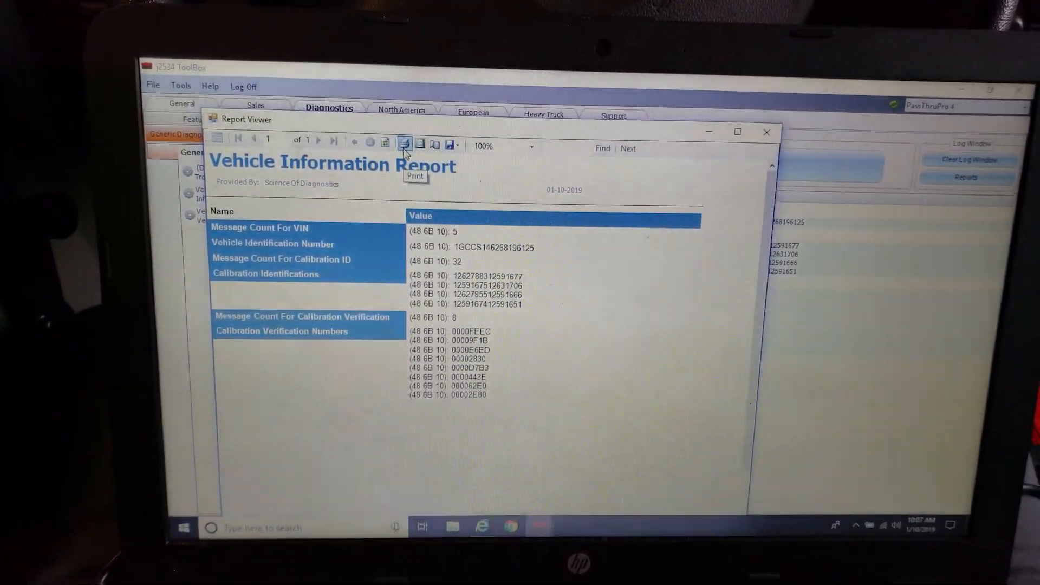
click(405, 144)
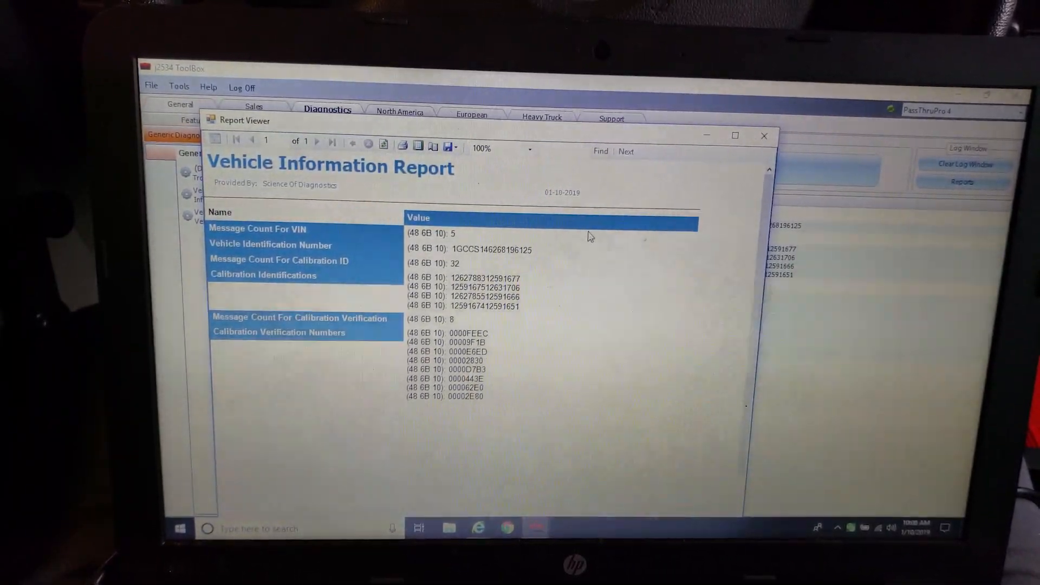
mouse_move(764, 130)
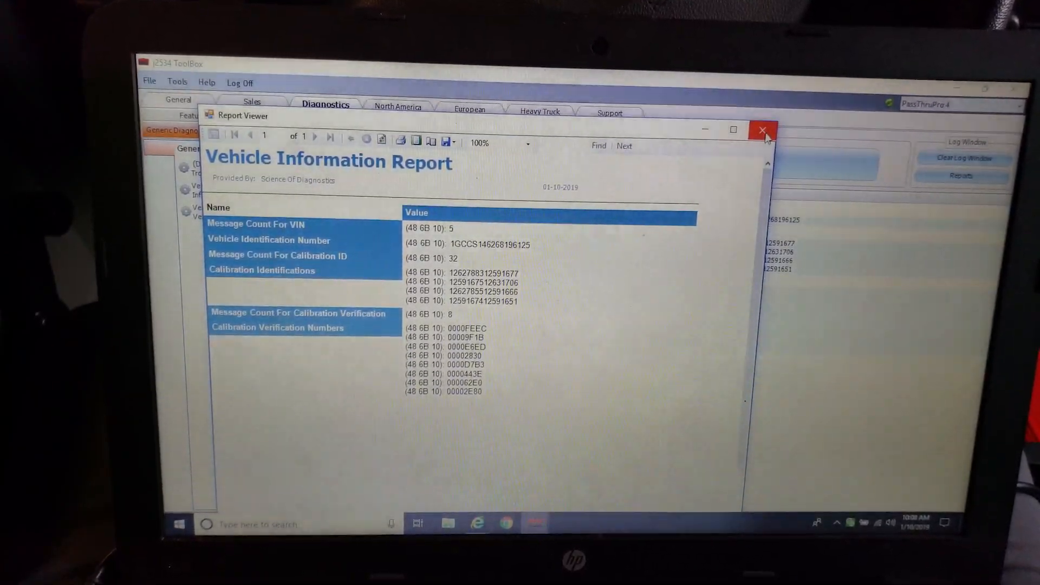
click(762, 129)
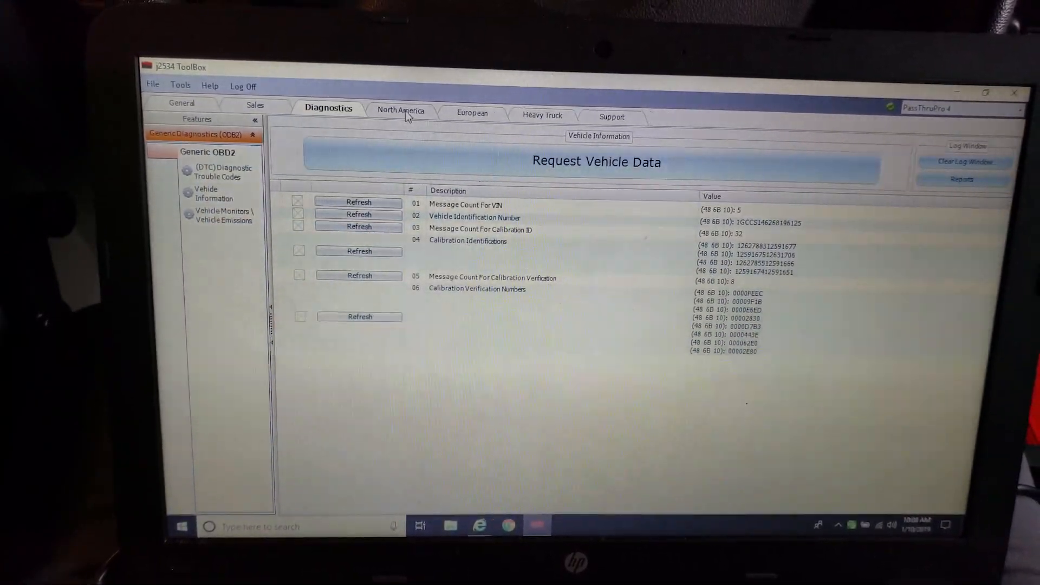
Run Check Monitors under Vehicle Emissions, confirming the ignition-on and ignition-off prompts.
click(221, 217)
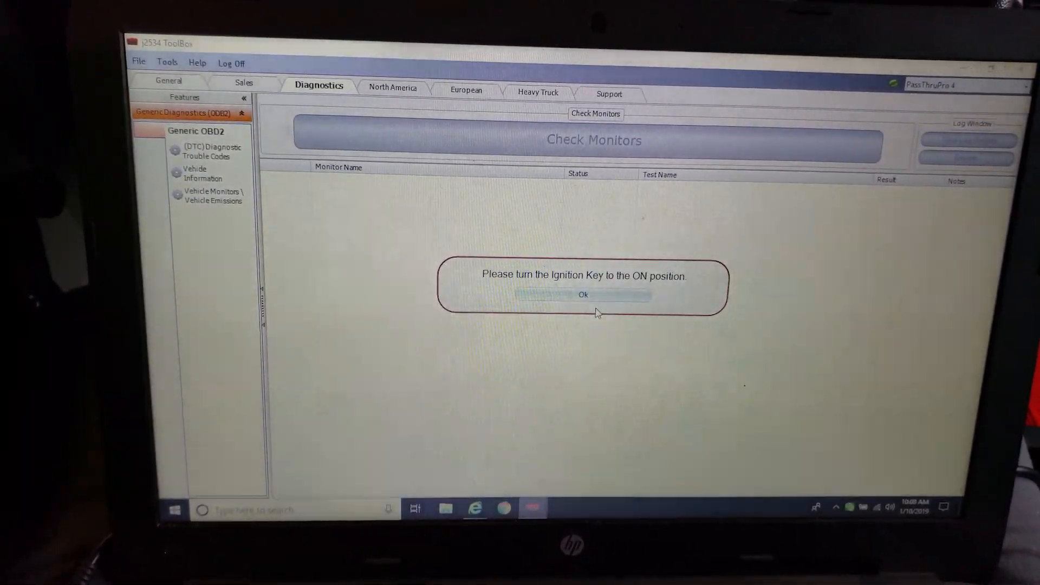
click(583, 294)
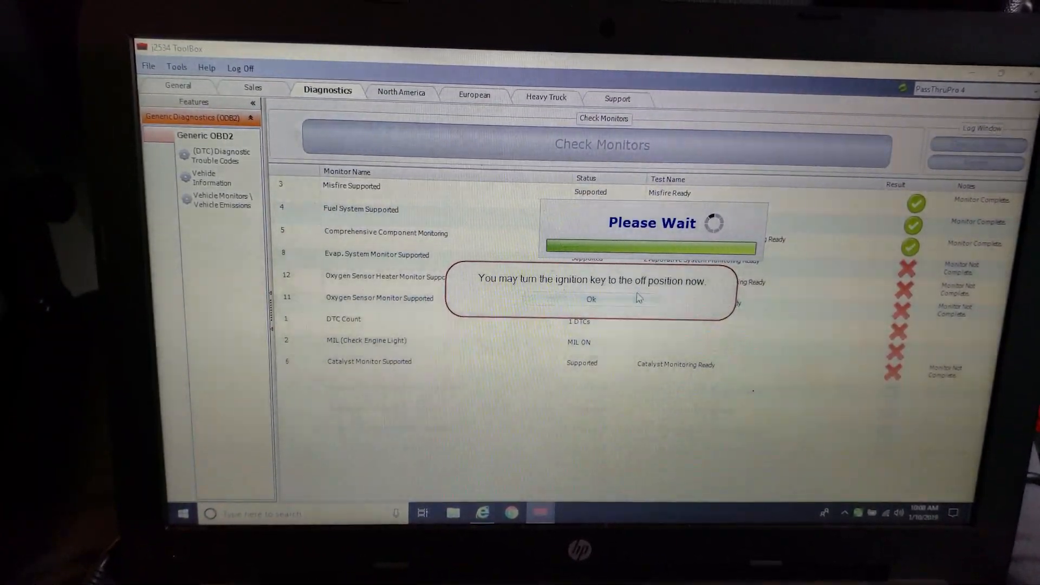
click(590, 299)
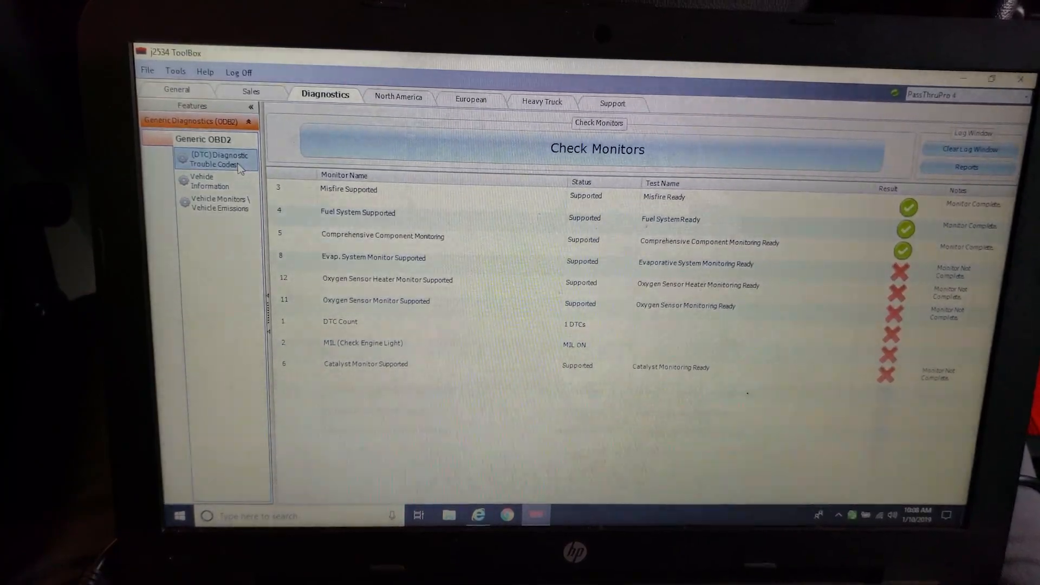
Clear the stored DTCs from the Diagnostic Trouble Codes feature.
click(220, 159)
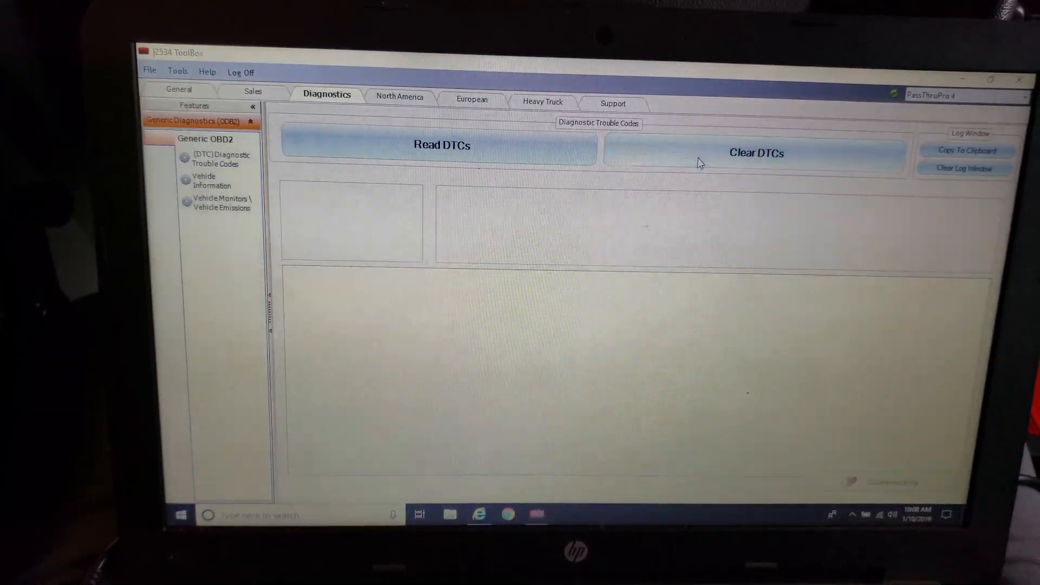
click(756, 153)
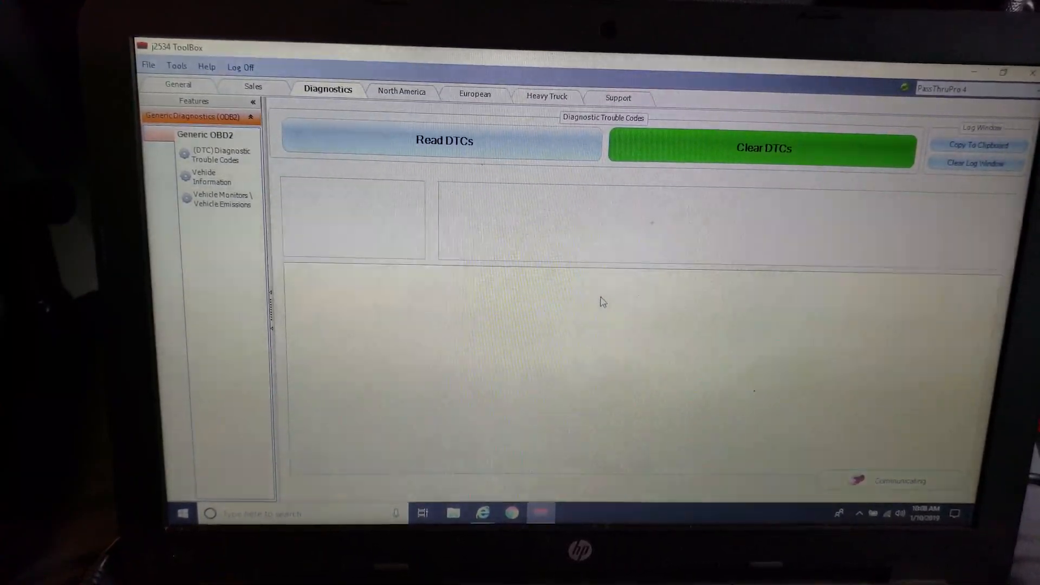
click(760, 148)
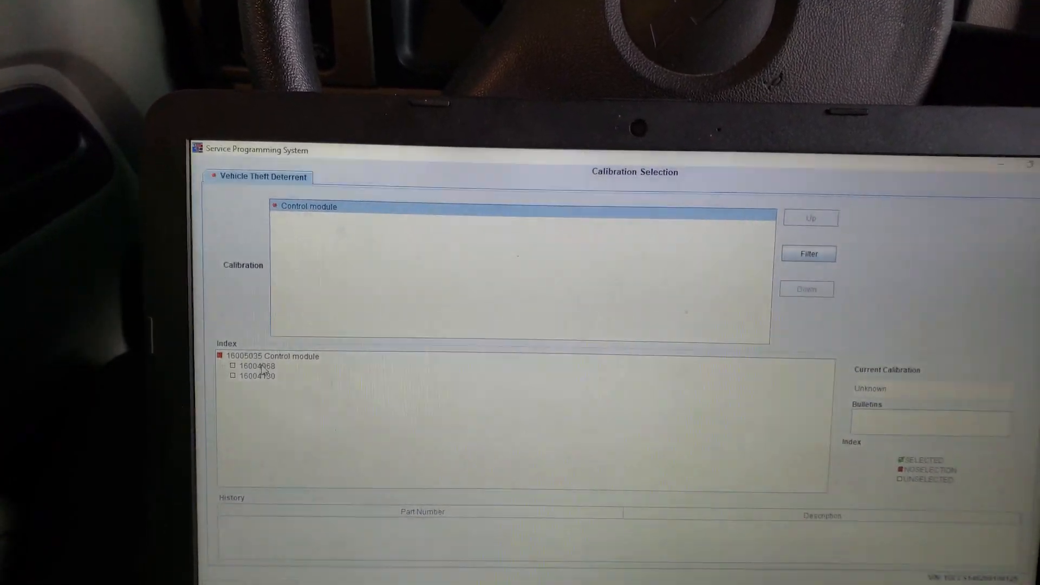
Select VTD learn calibration 16004068 and advance to the programming Summary.
click(231, 365)
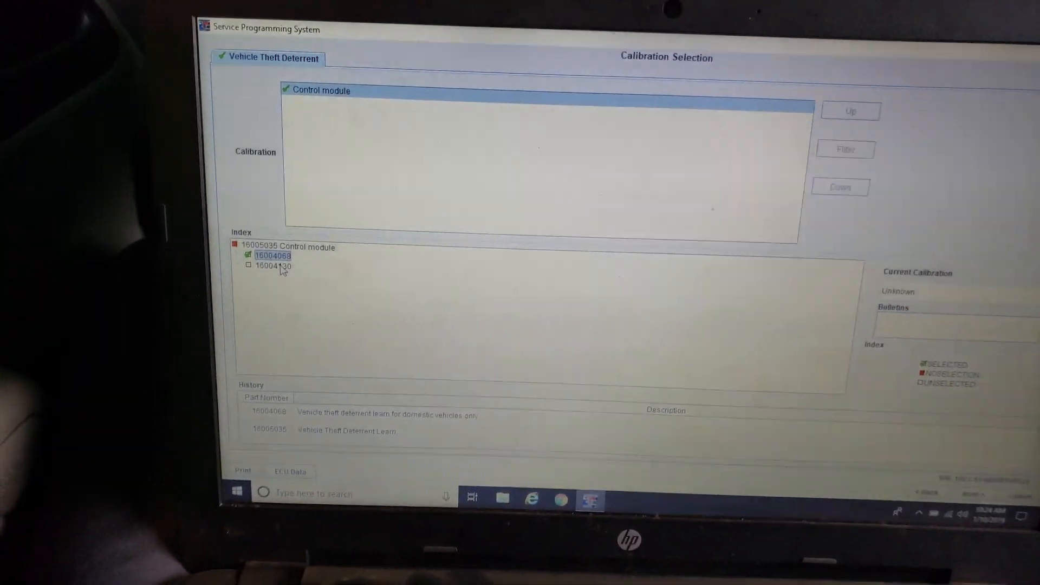
click(273, 266)
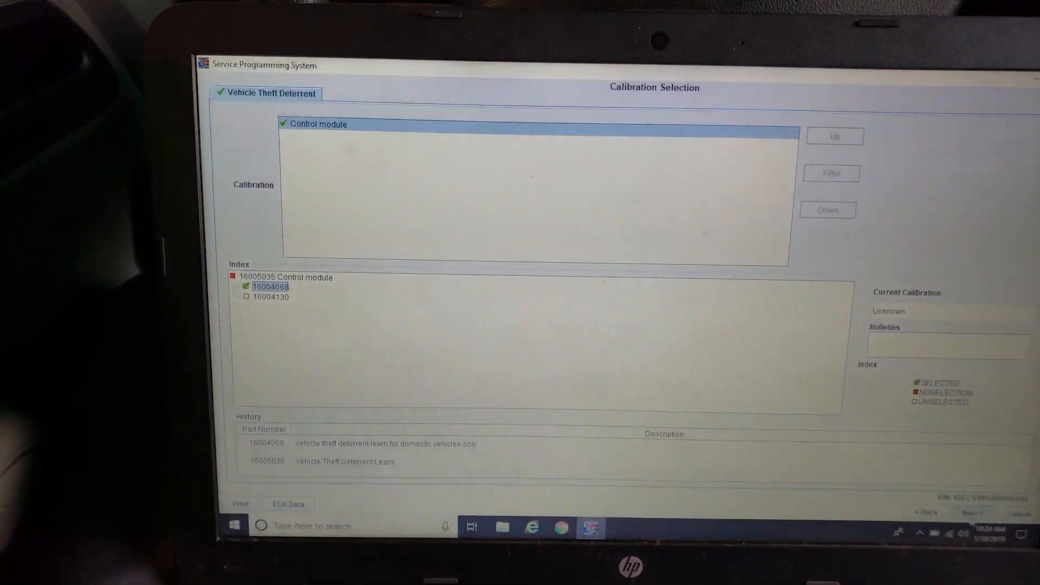
click(936, 527)
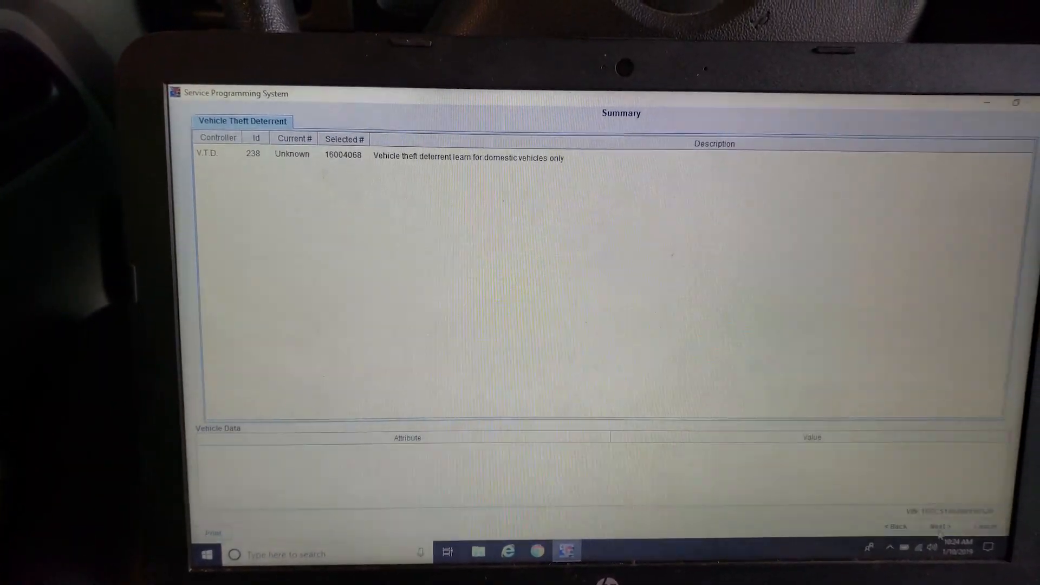